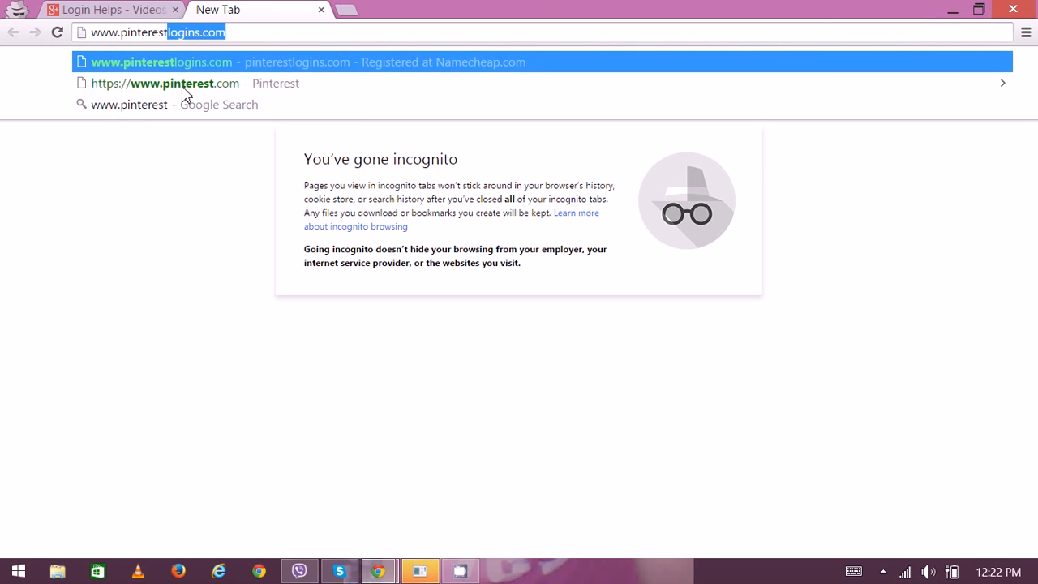
click(165, 83)
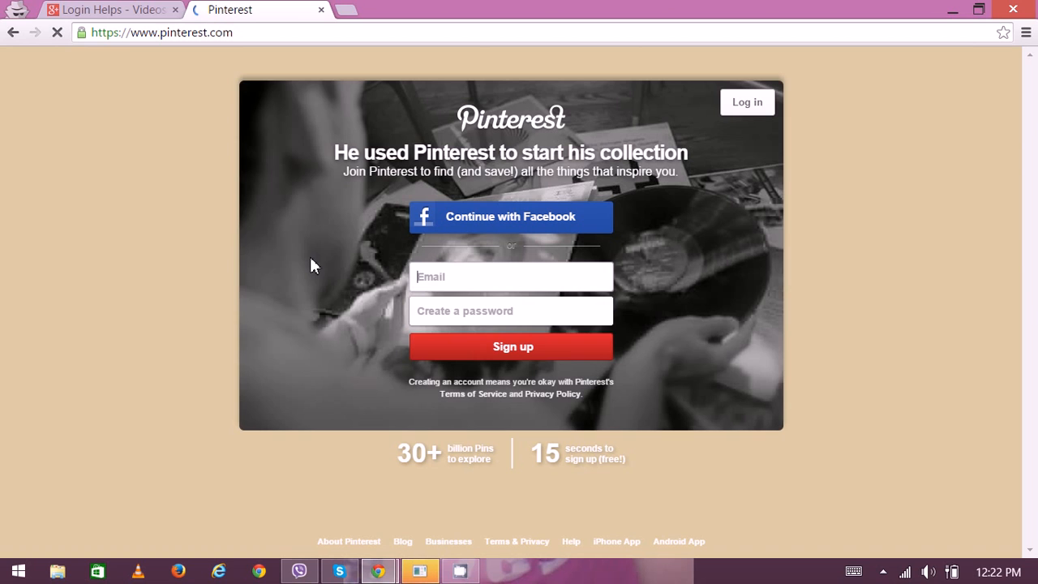
mouse_move(464, 224)
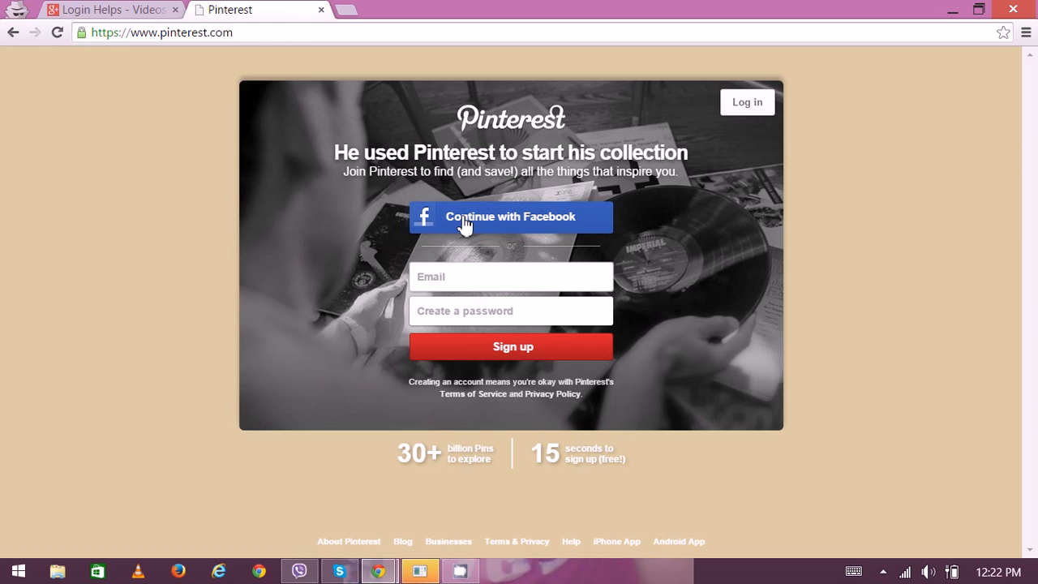
mouse_move(447, 374)
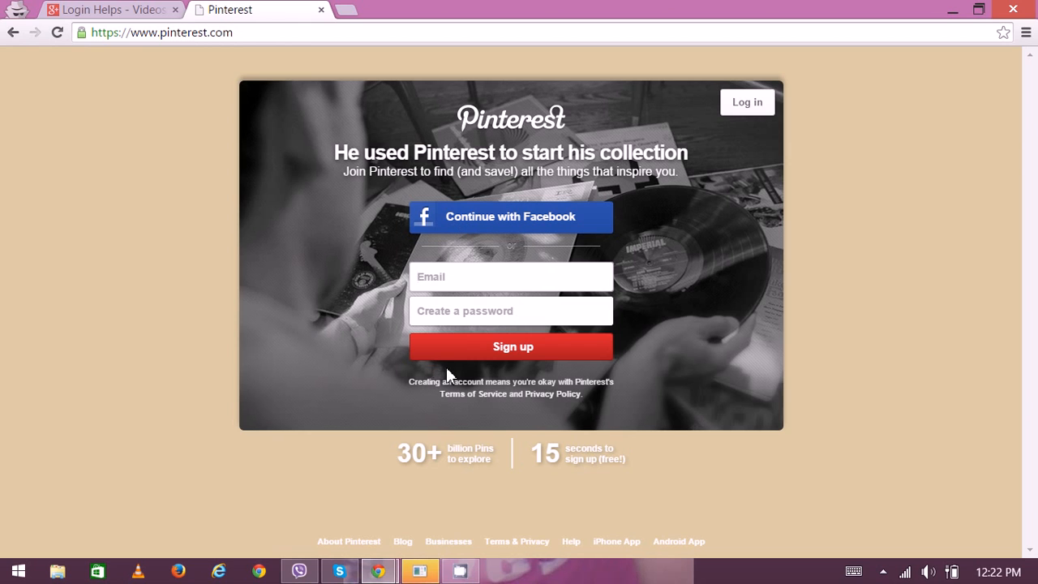
Submit the Pinterest sign-up form with empty email and password, triggering the missing-email warning.
click(509, 347)
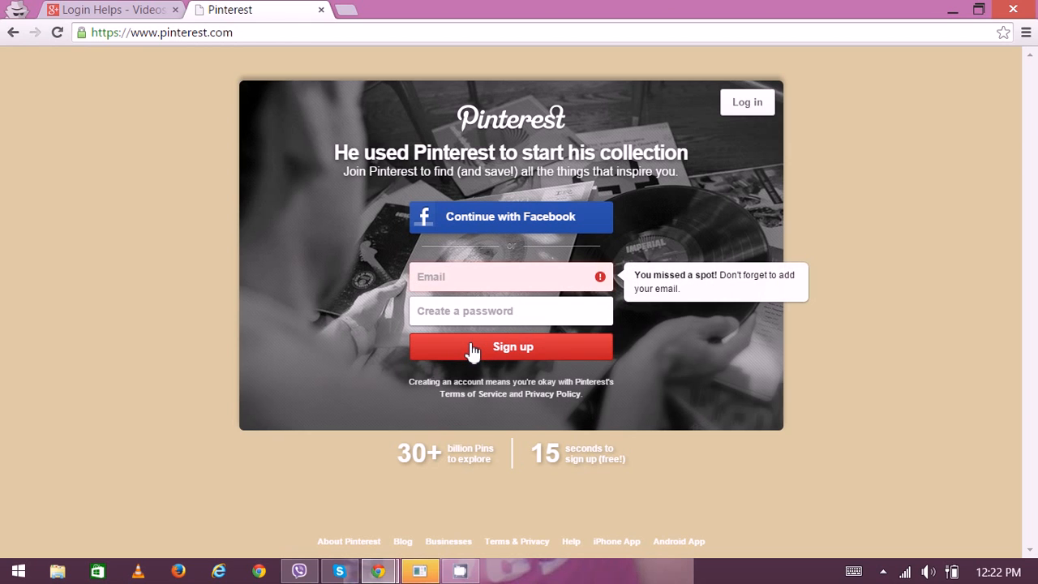
mouse_move(437, 361)
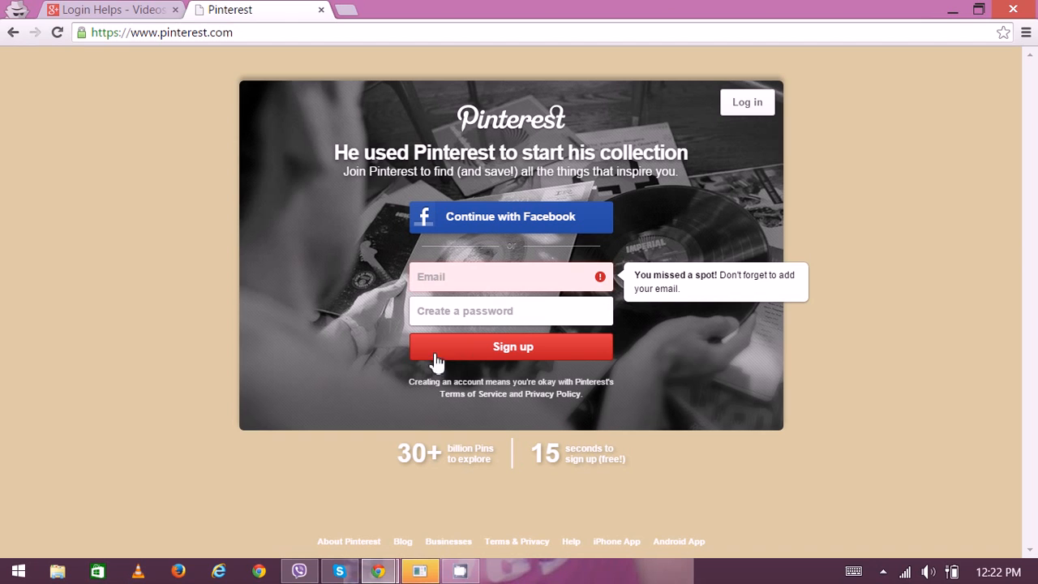
Focus the password field and submit the empty sign-up form again.
click(509, 276)
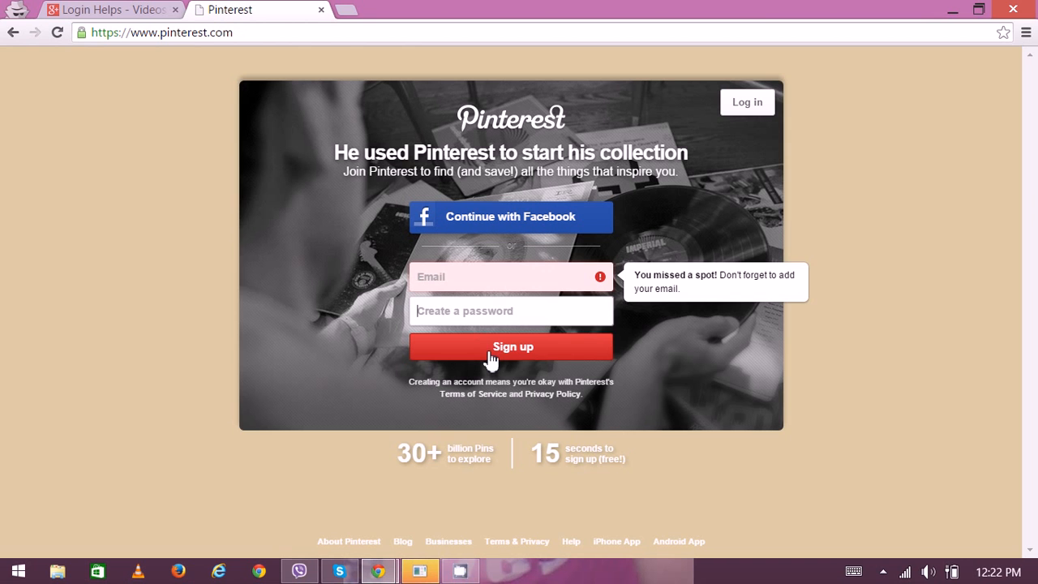
click(511, 347)
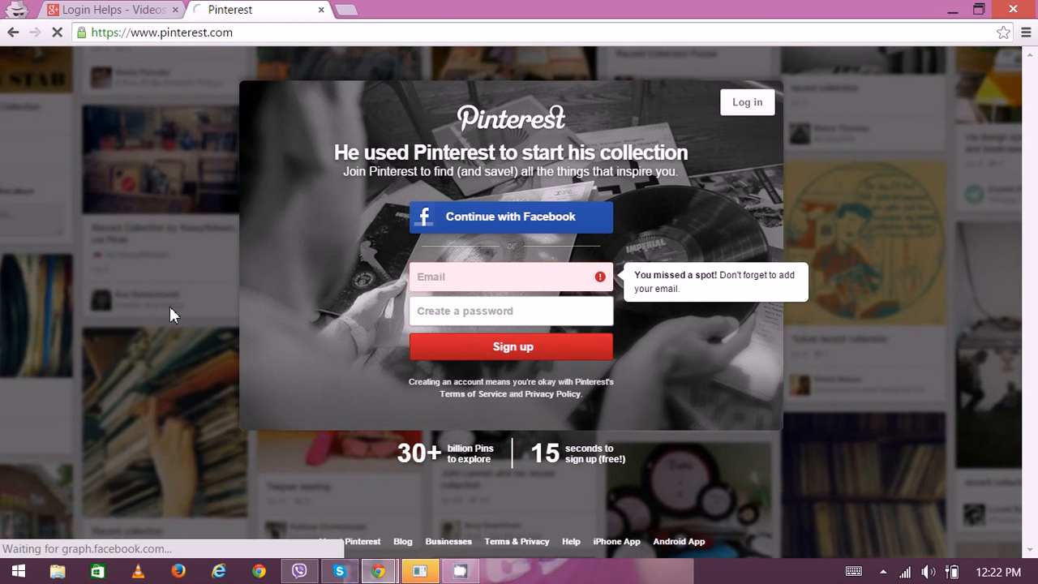